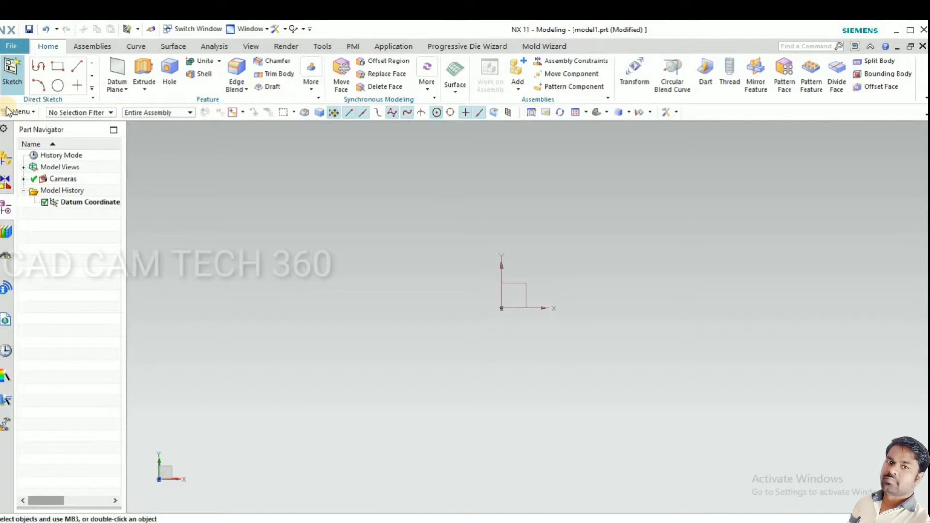
- Sketch a 50 mm diameter circle on the XY plane, centred at the origin
click(12, 75)
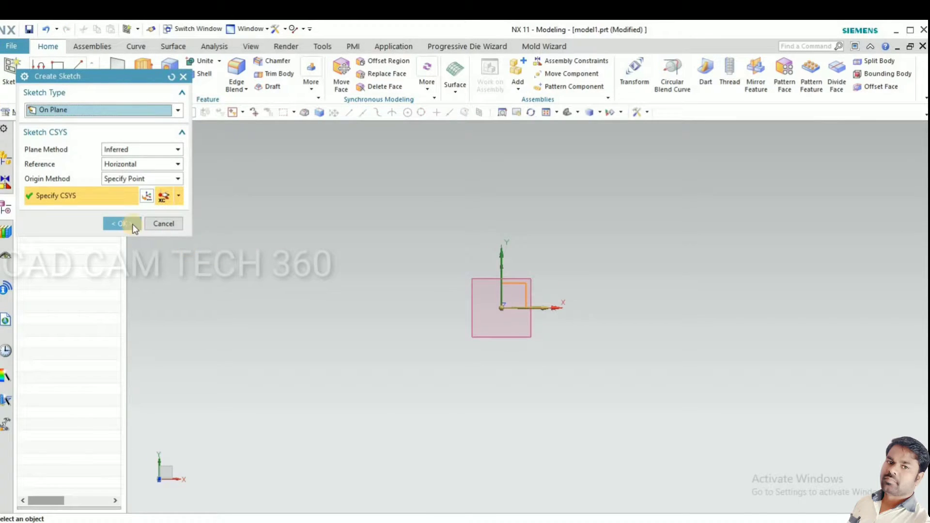
click(120, 224)
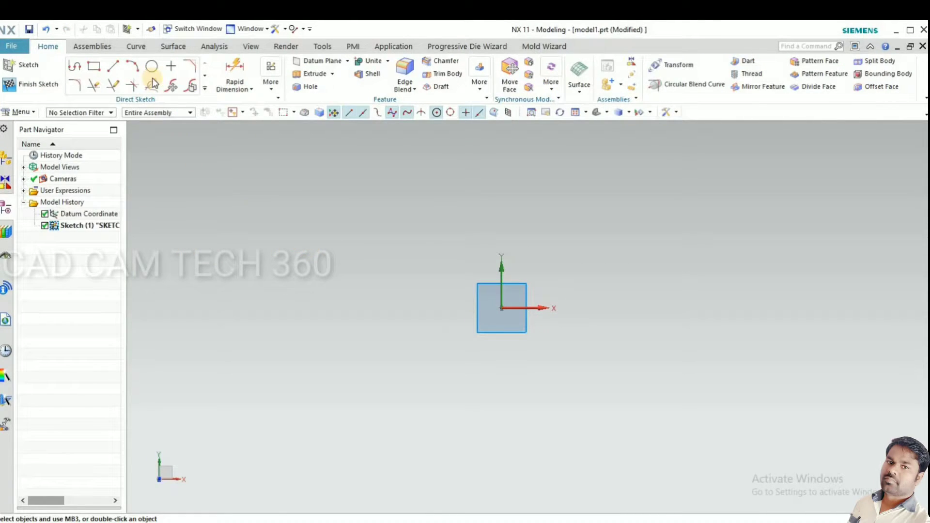
click(153, 66)
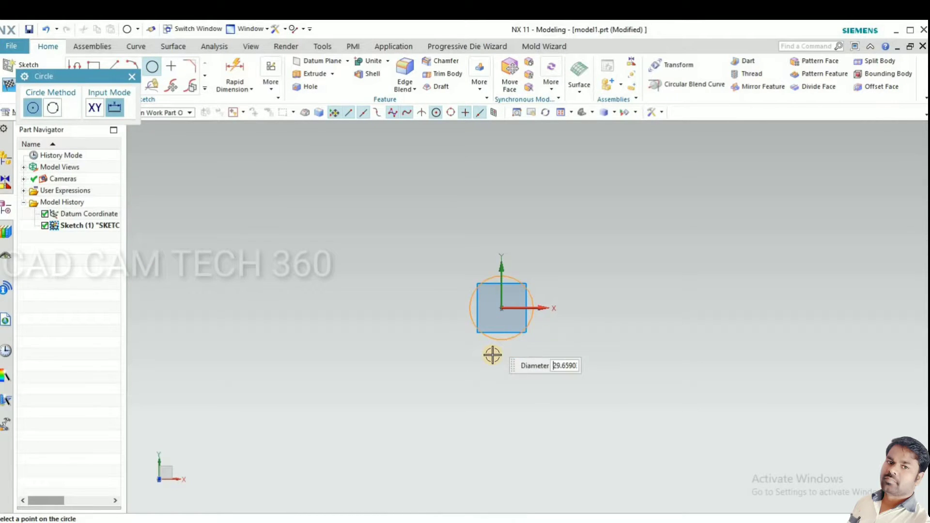
text(5)
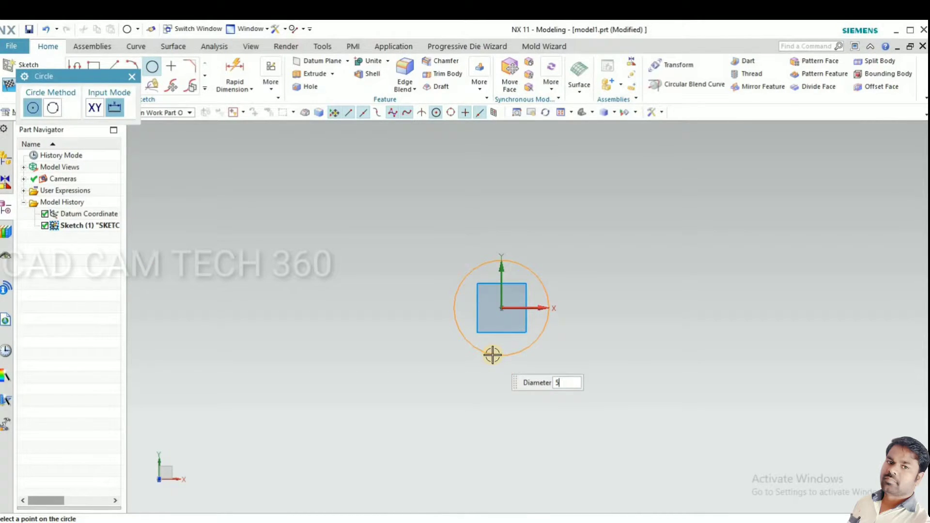
click(492, 355)
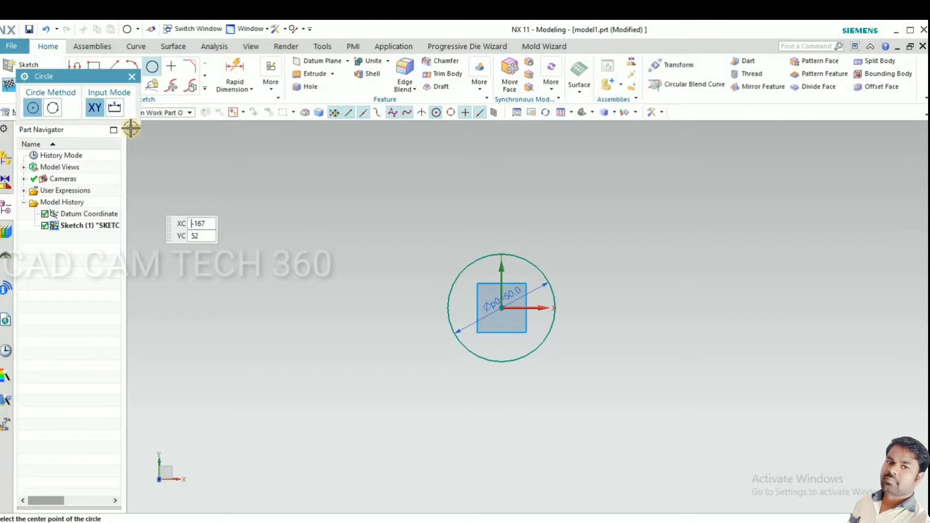
click(207, 87)
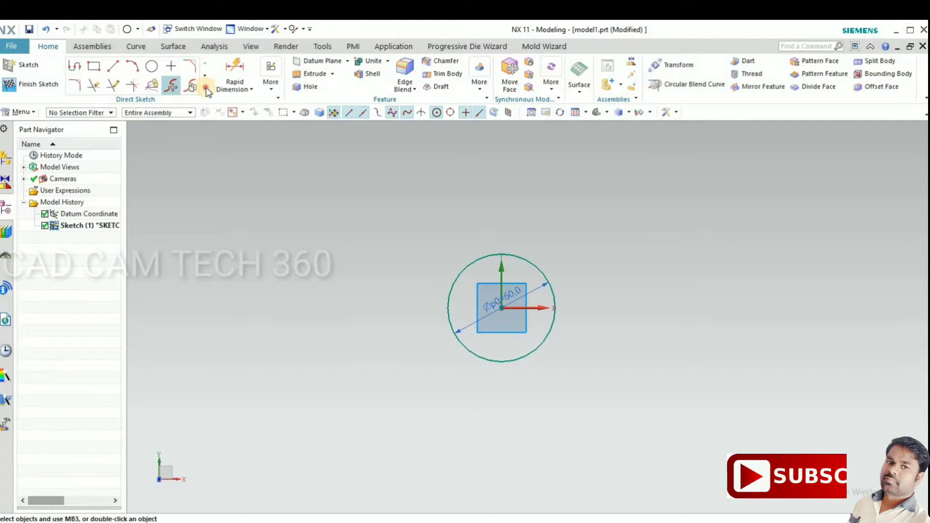
click(207, 89)
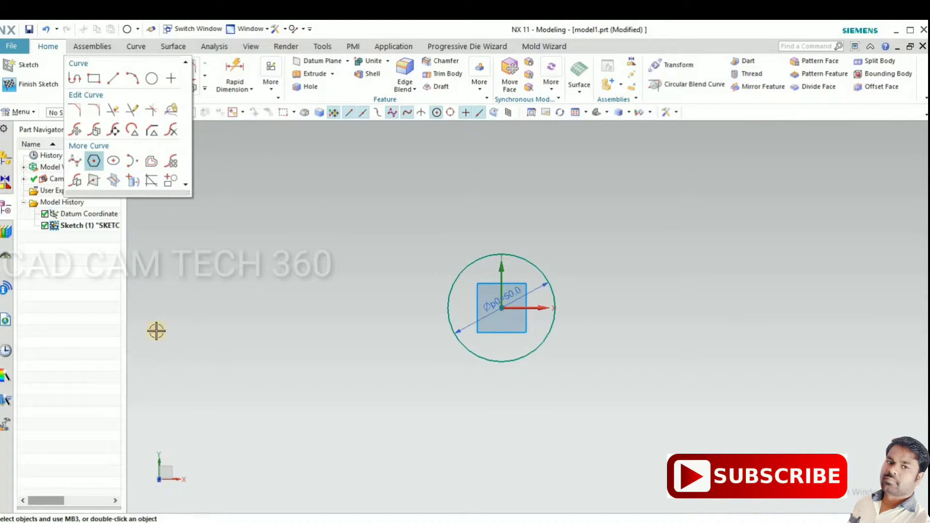
- Add a six-sided polygon centred at the origin, dragged out to enclose the circle
click(93, 160)
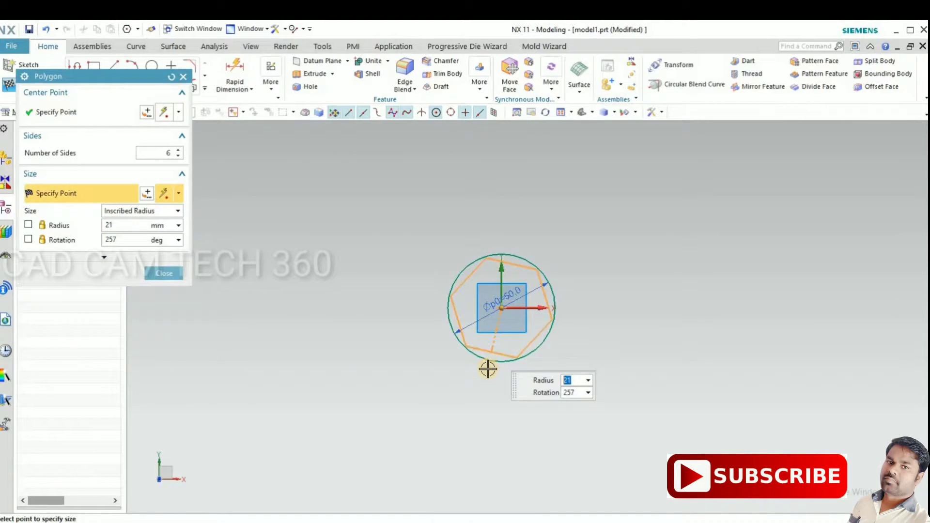
drag(486, 369, 482, 405)
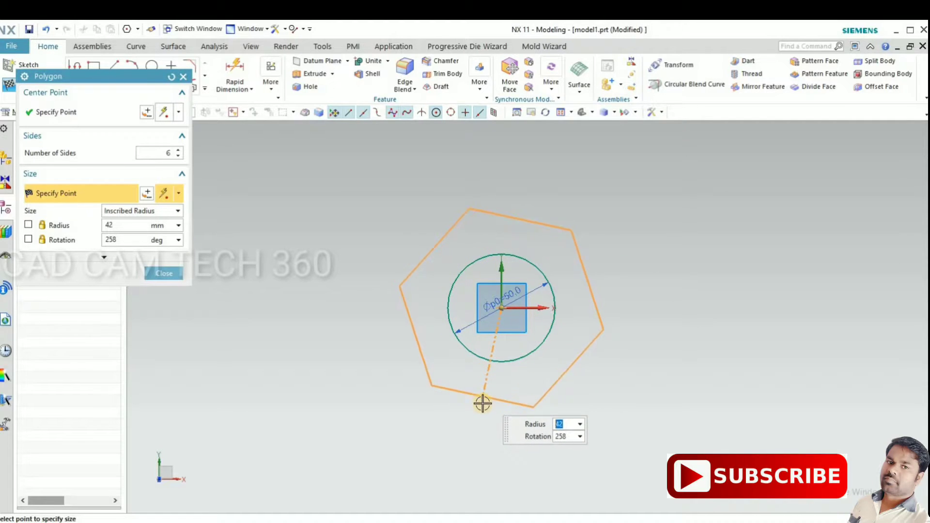
drag(483, 404, 416, 374)
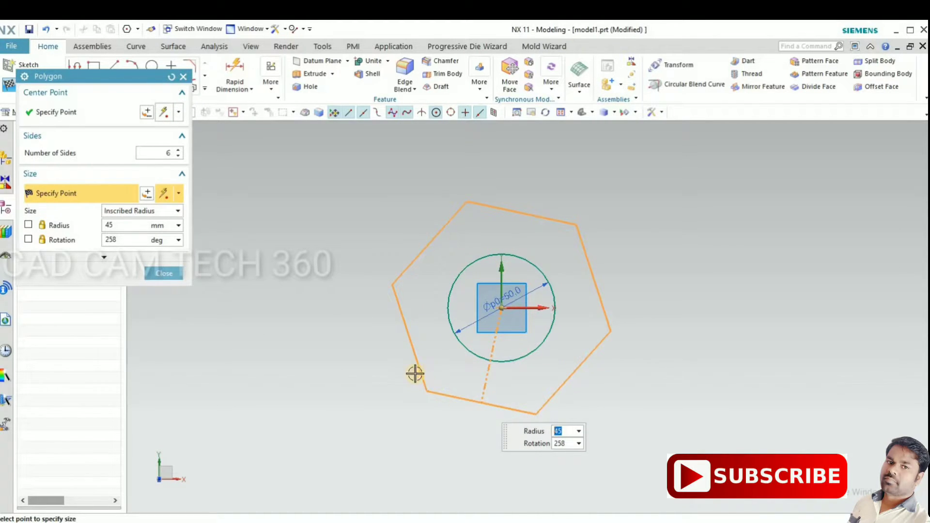
drag(416, 374, 408, 348)
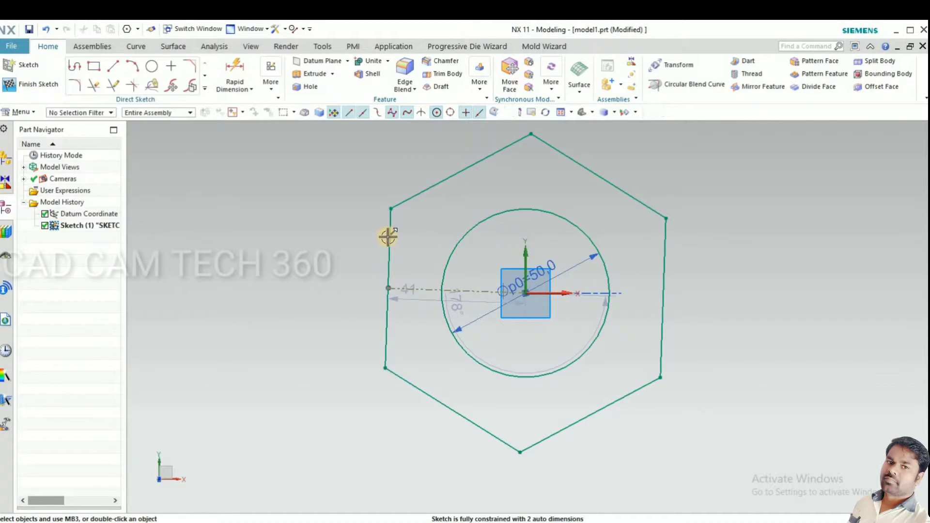
- Constrain a hexagon edge to the sketch axis and begin the inscribed circle
click(386, 285)
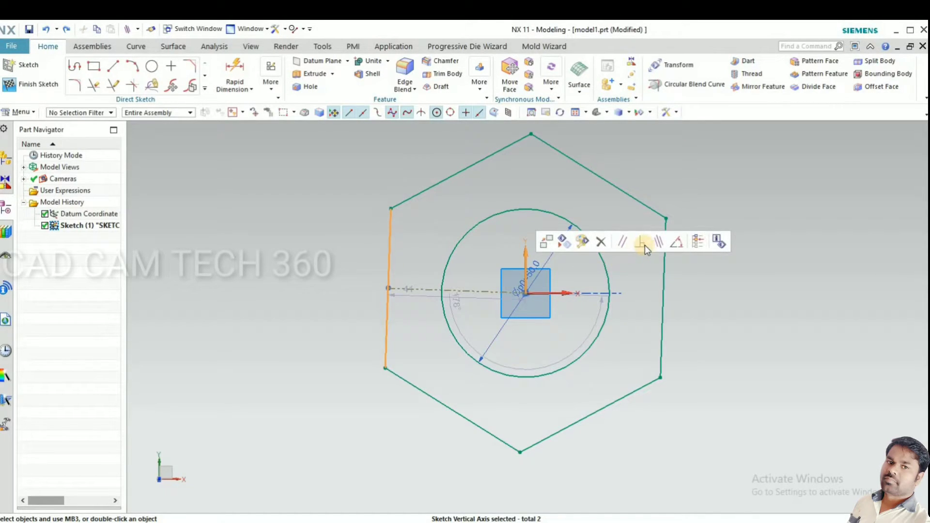
click(643, 241)
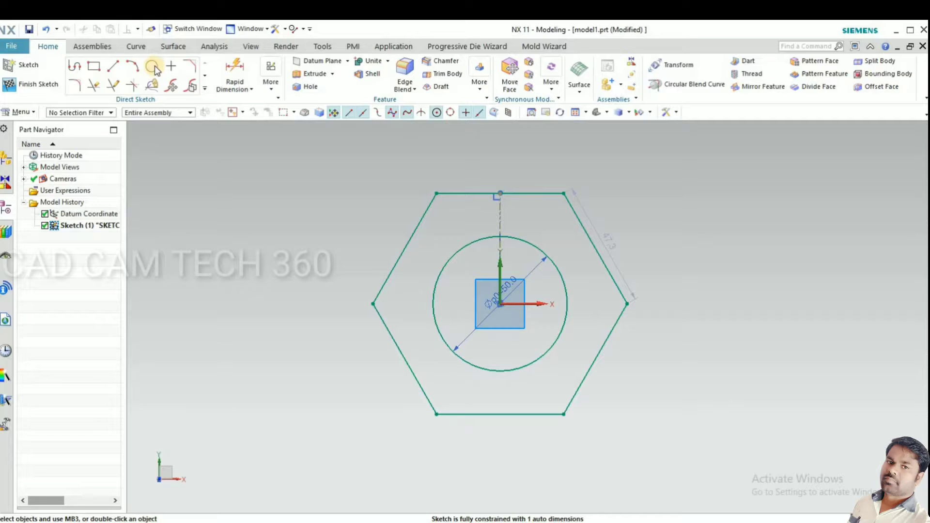
click(153, 65)
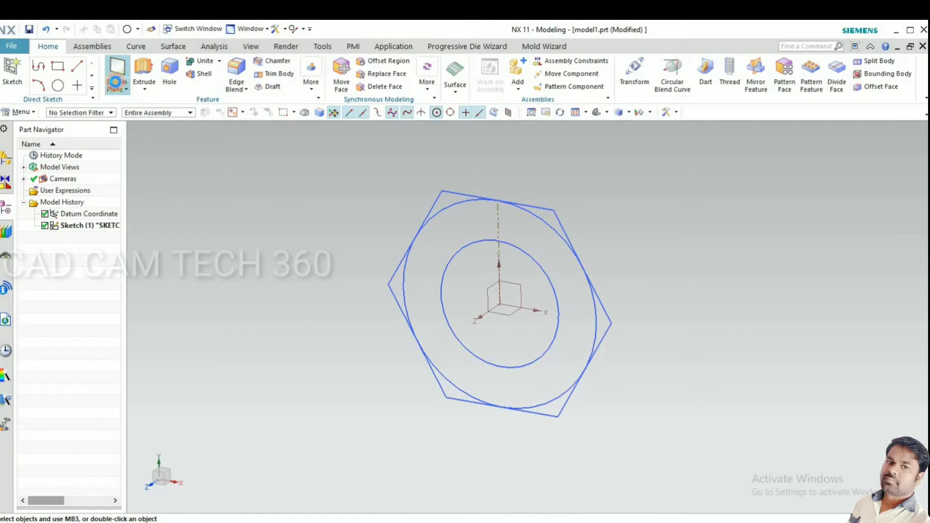
- Create a datum plane offset from the XY plane for the head height
click(117, 67)
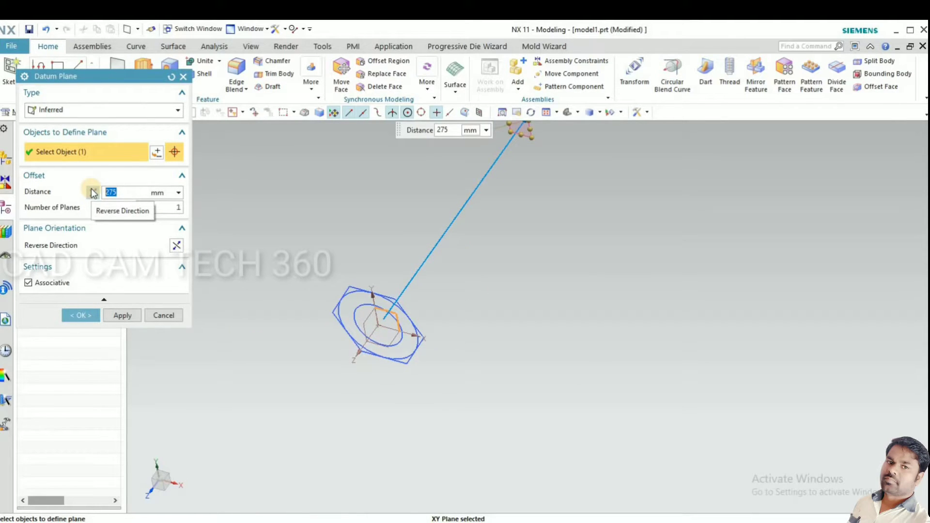
text(20)
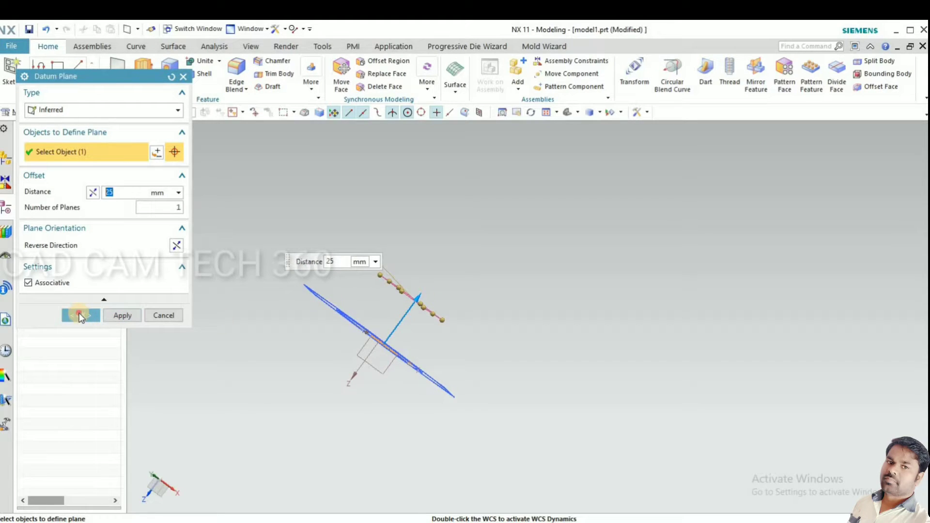
click(81, 315)
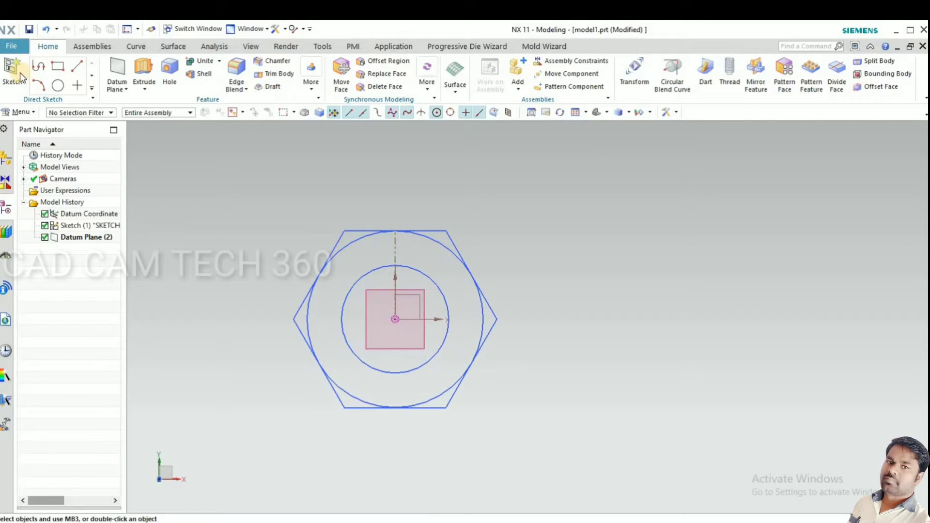
- Finish a second sketch on the offset plane and begin extruding the smaller circle
click(12, 75)
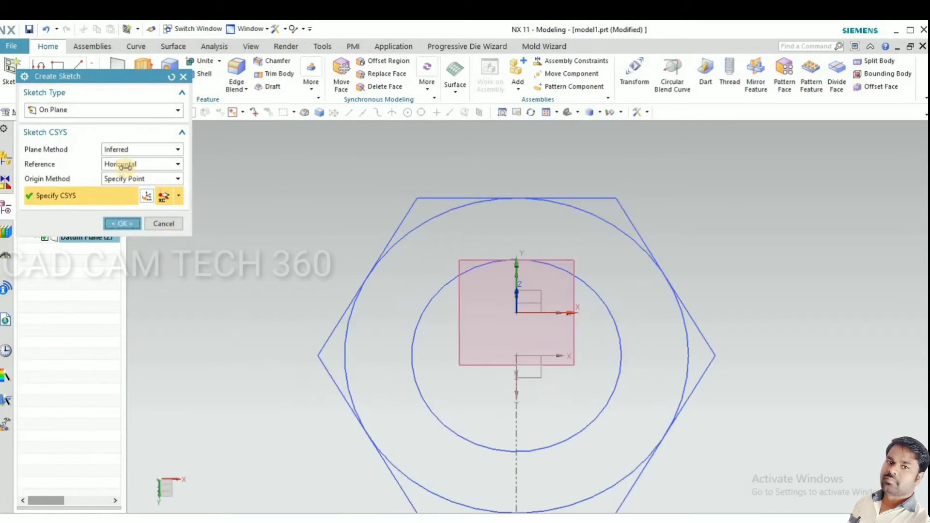
click(122, 223)
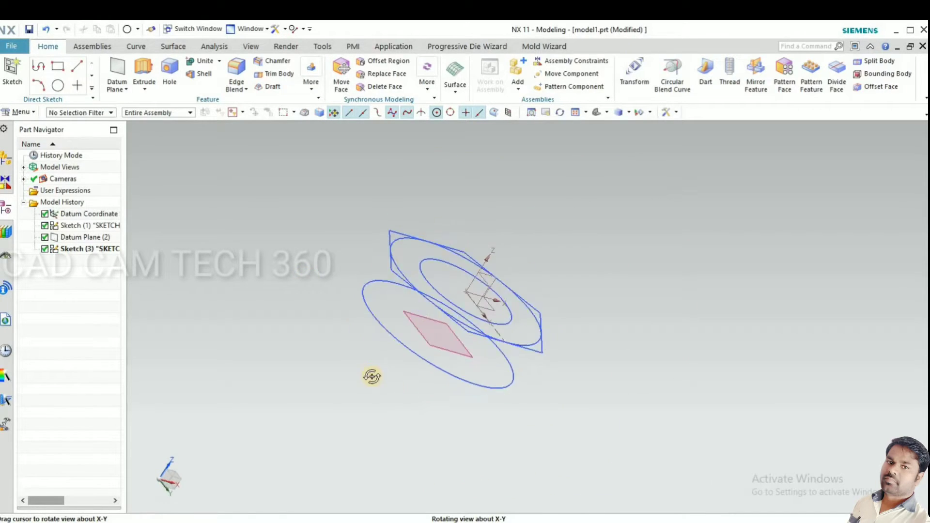
drag(372, 376, 497, 351)
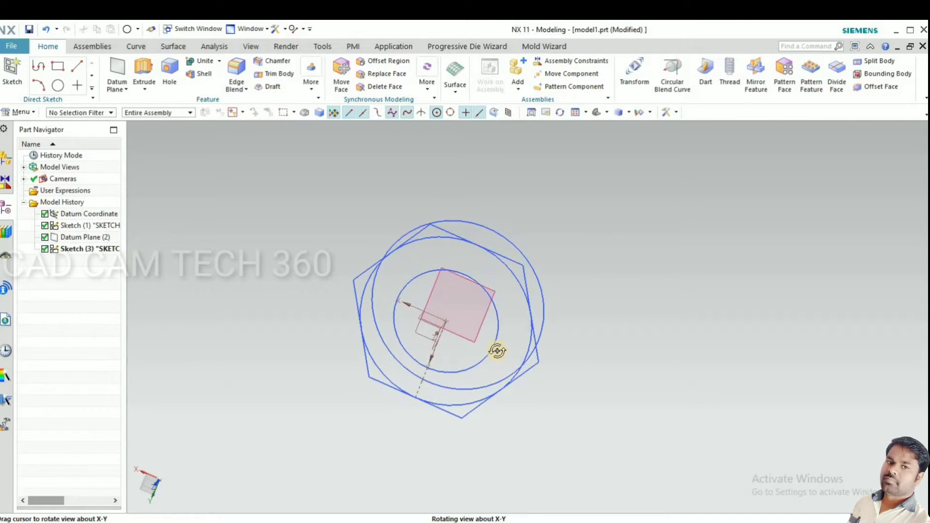
drag(497, 351, 475, 332)
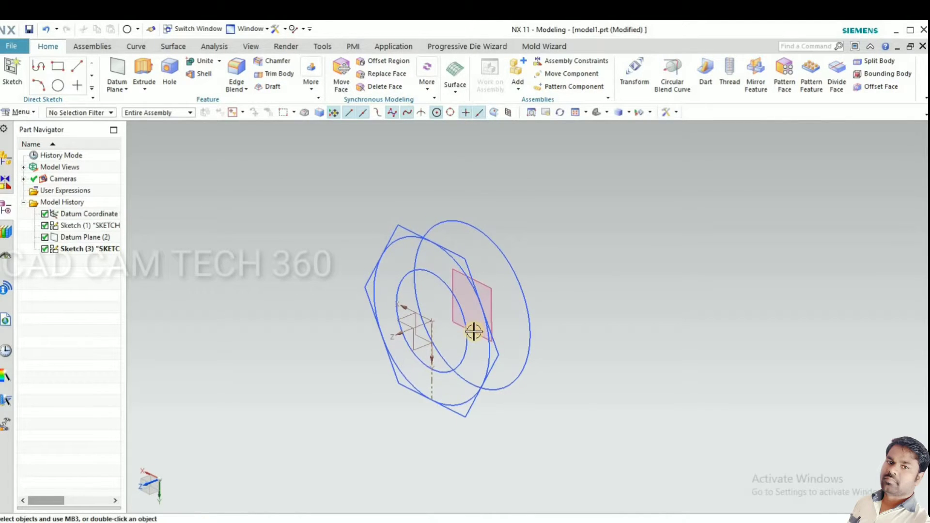
drag(475, 331, 274, 329)
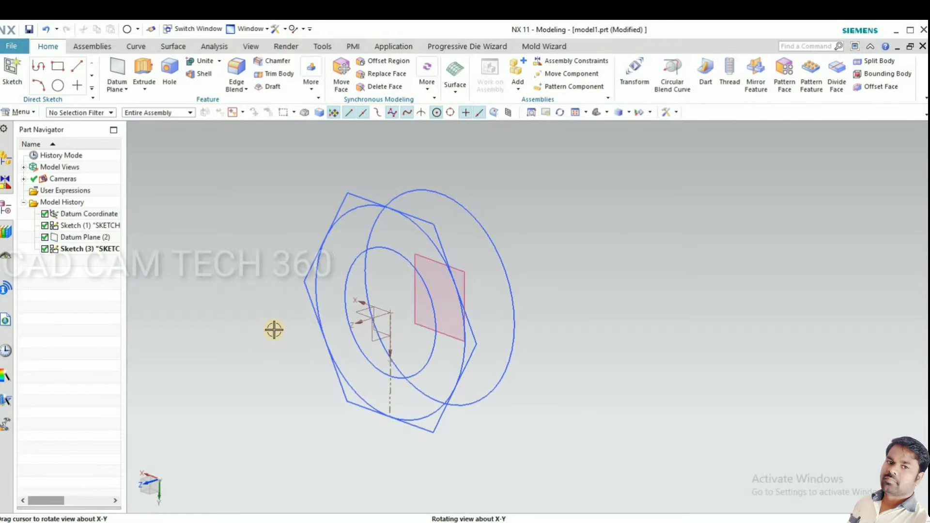
click(143, 71)
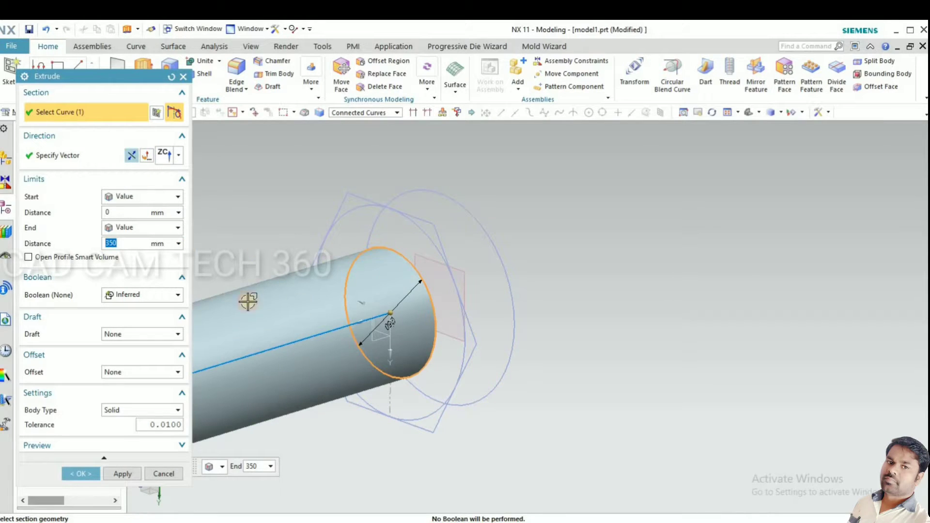
- Apply a 350 mm solid extrusion of the smaller circle to form the shank
drag(391, 321, 442, 354)
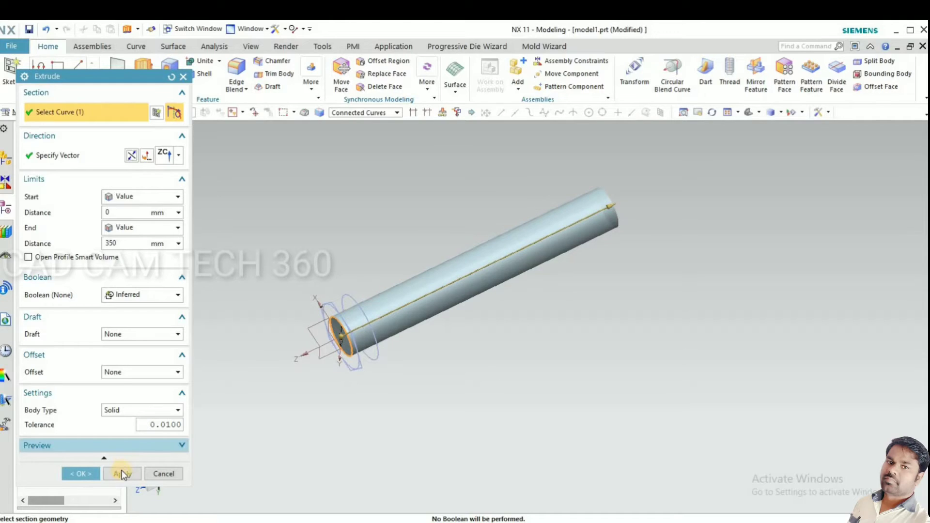
click(122, 474)
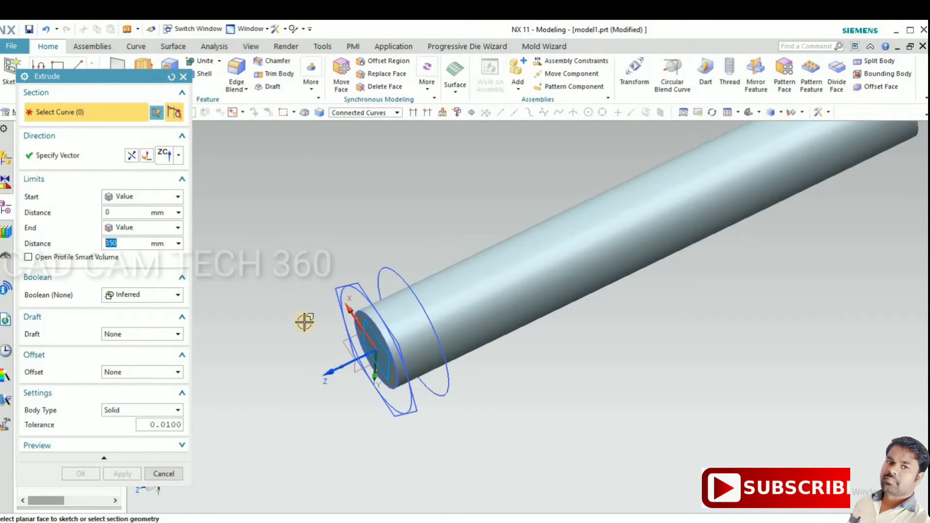
- Extrude the hexagon 25 mm with Boolean None as a separate head body
text(25)
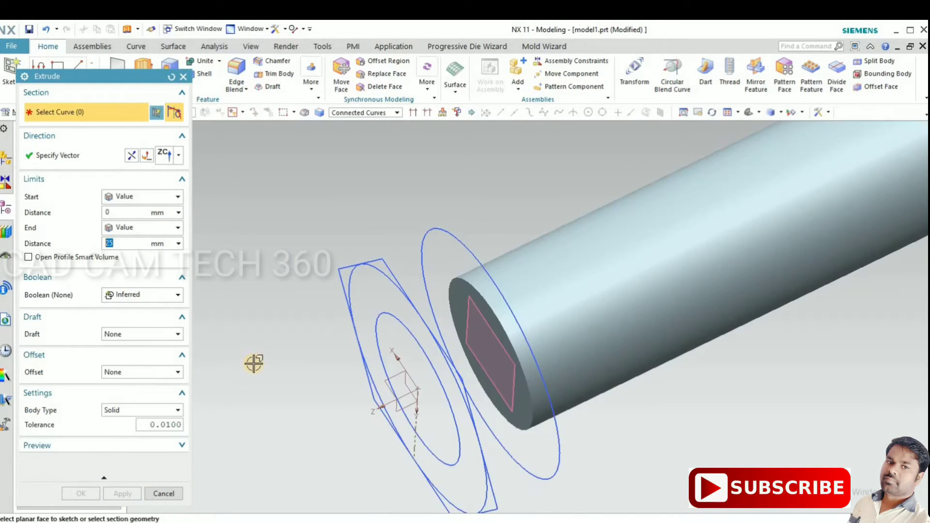
click(142, 295)
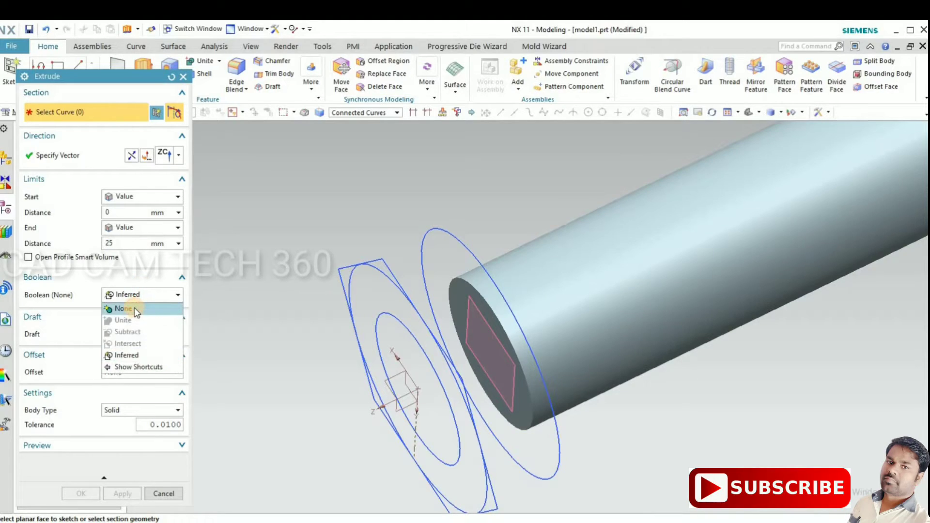
click(123, 309)
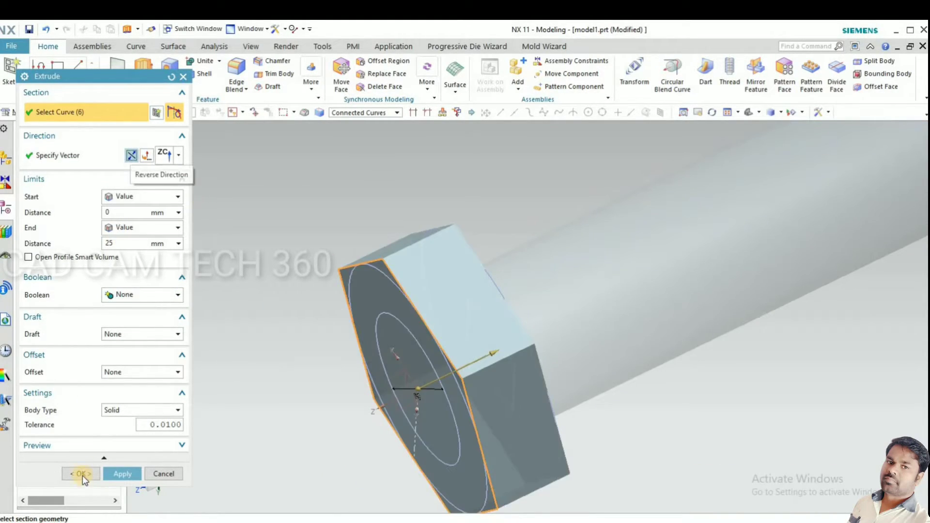
click(81, 474)
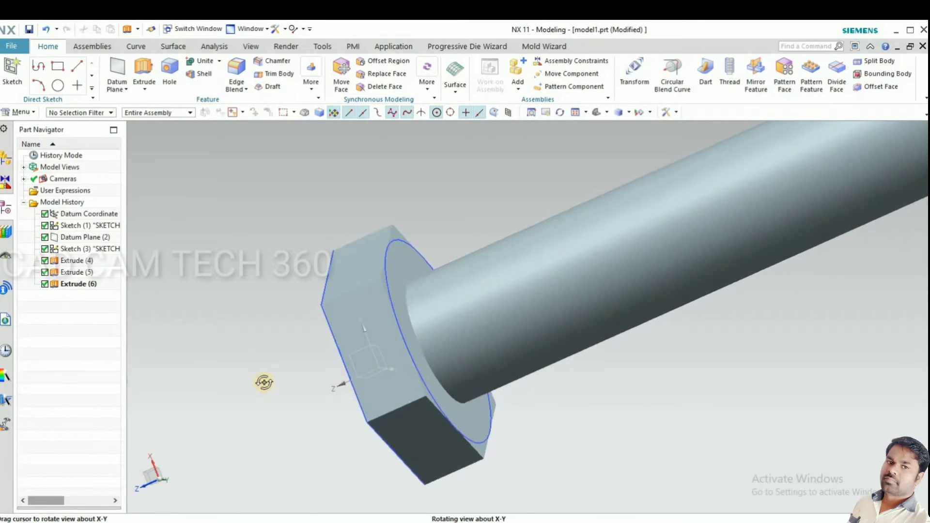
- Start a new 25 mm extrusion from the outer circle on the head face
drag(264, 382, 213, 255)
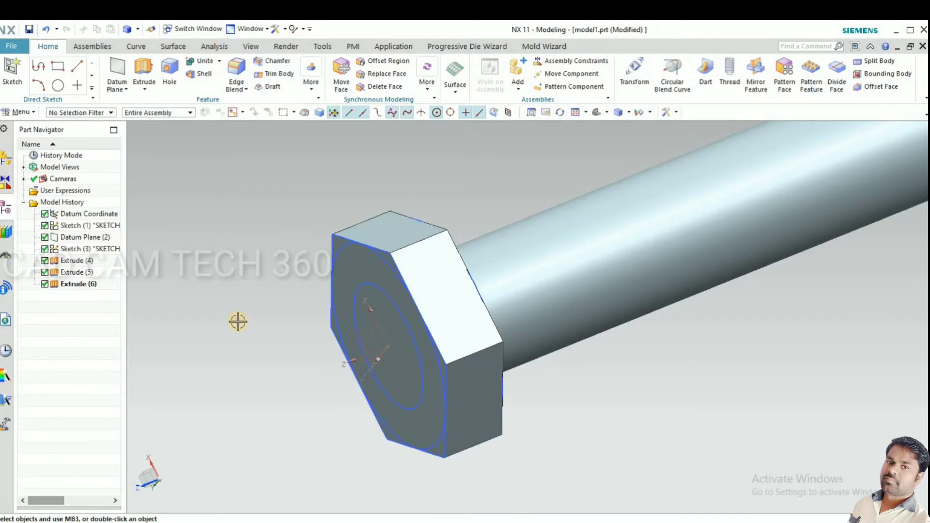
click(143, 75)
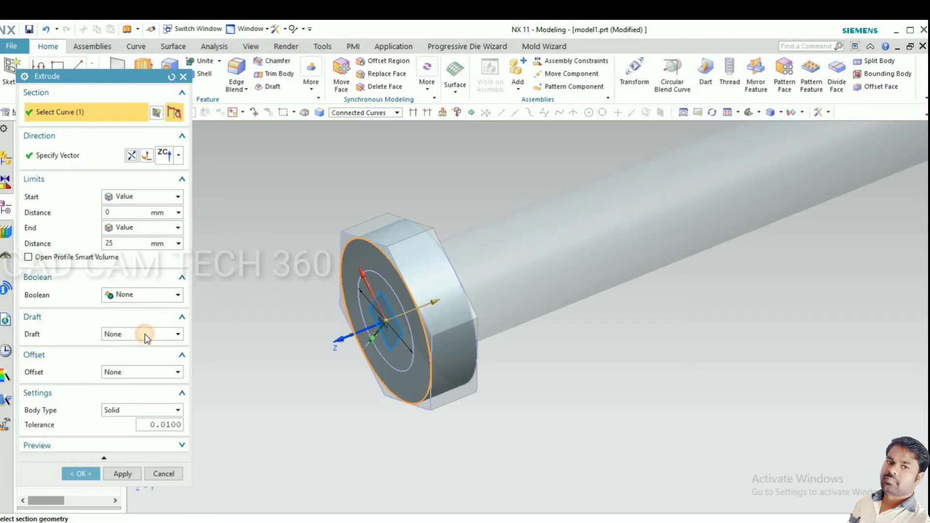
- Set Draft From Start Limit at -45° and choose Boolean Intersect with the head
click(141, 334)
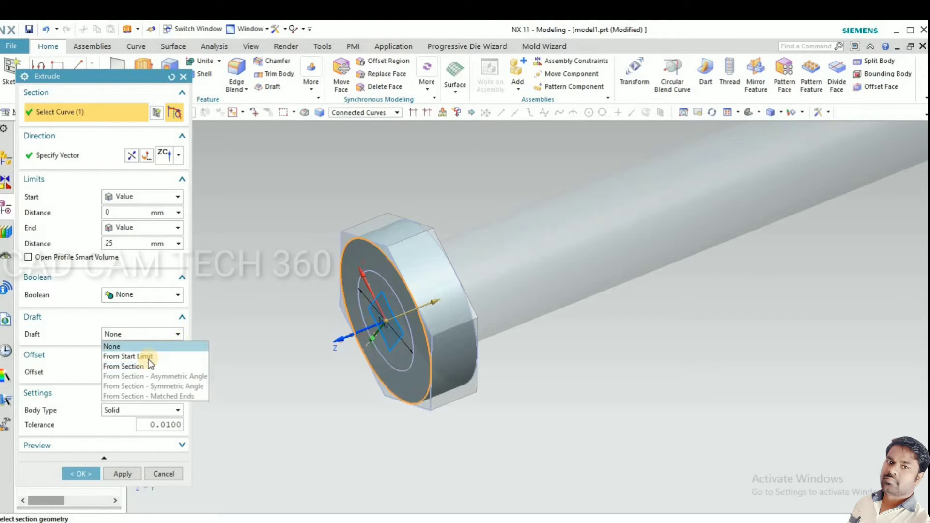
click(128, 357)
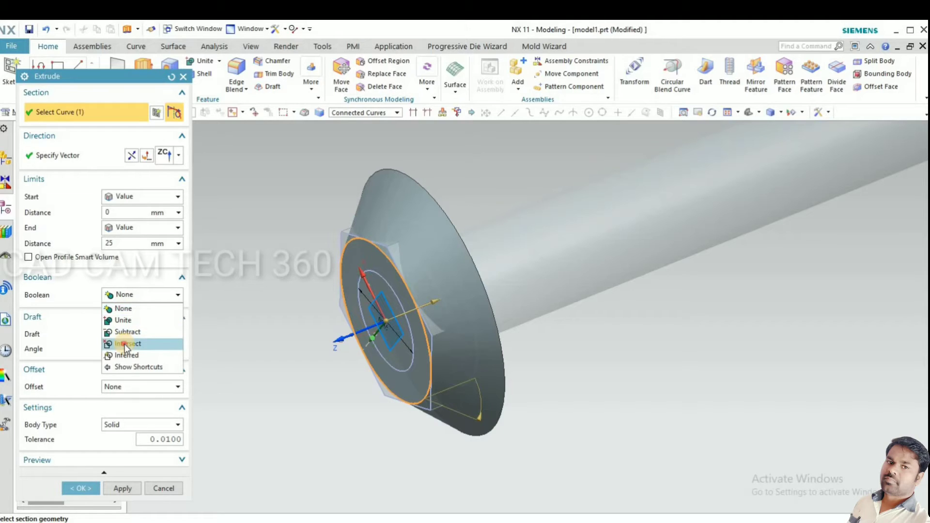
click(126, 343)
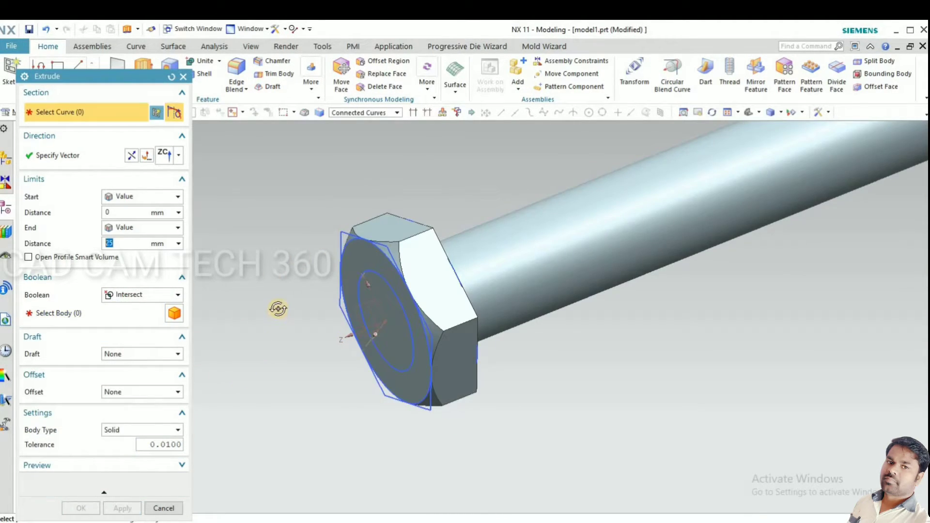
drag(279, 308, 484, 296)
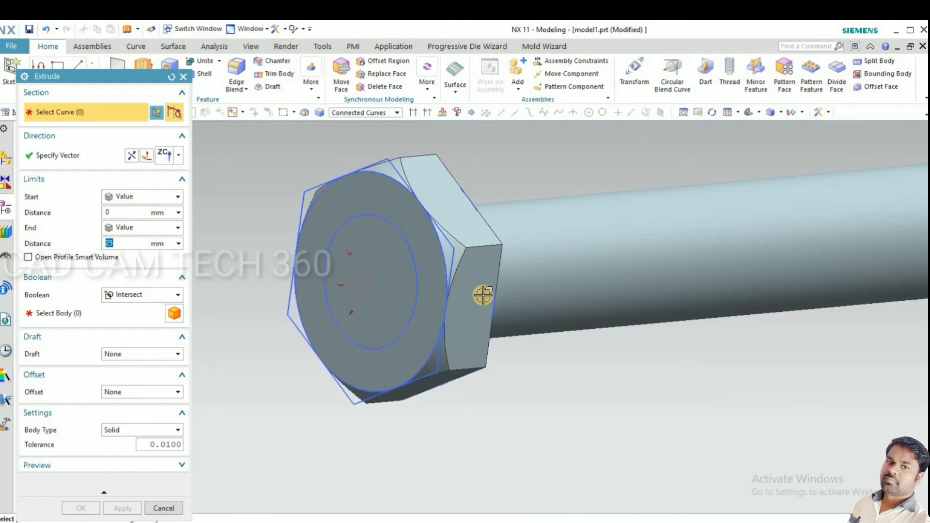
drag(483, 295, 623, 202)
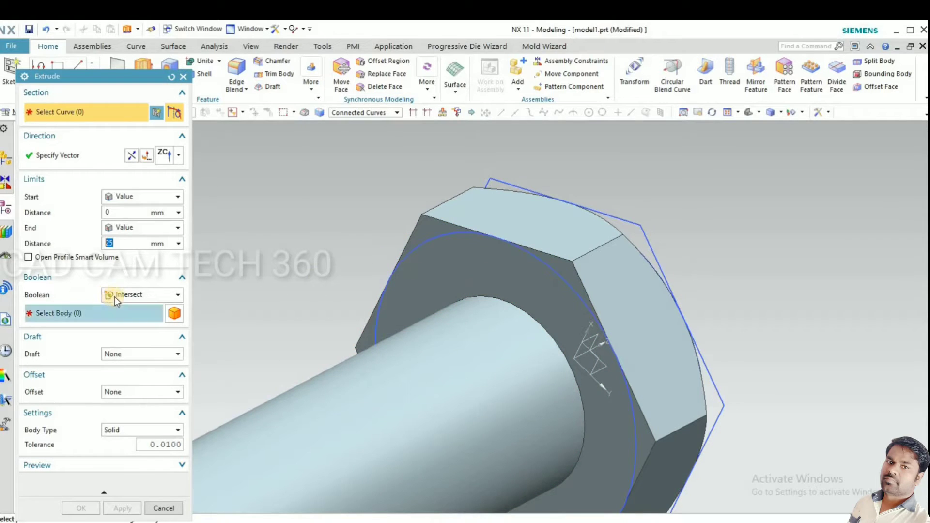
- Confirm the tapered intersection to chamfer the head corners, then inspect the bolt
click(143, 294)
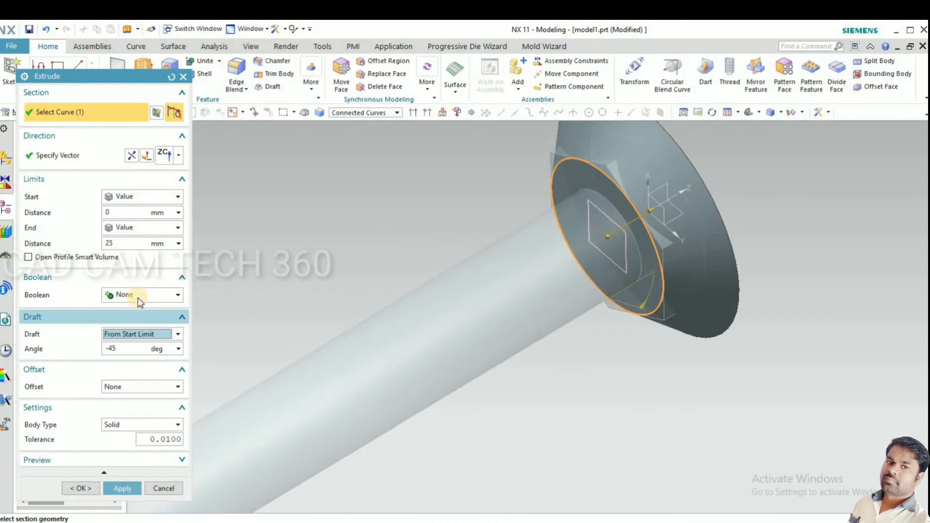
click(143, 295)
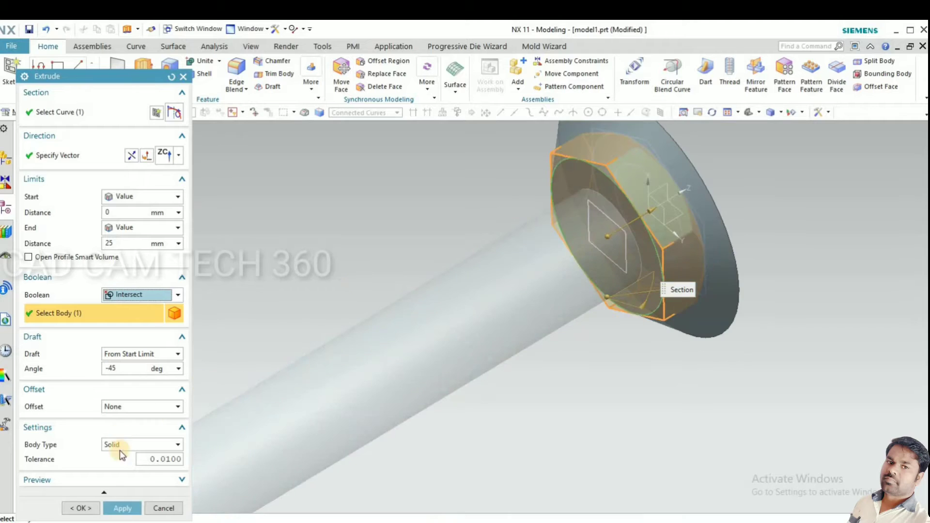
click(81, 508)
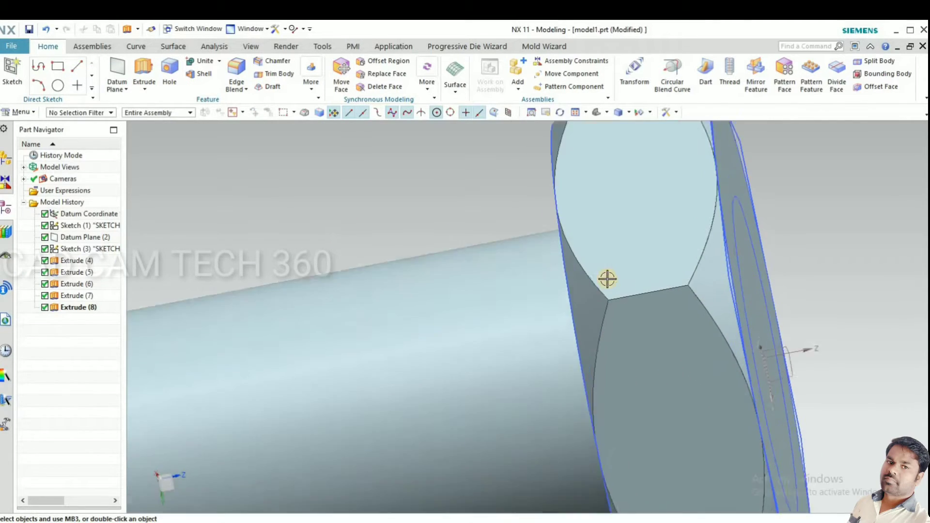
drag(609, 279, 735, 260)
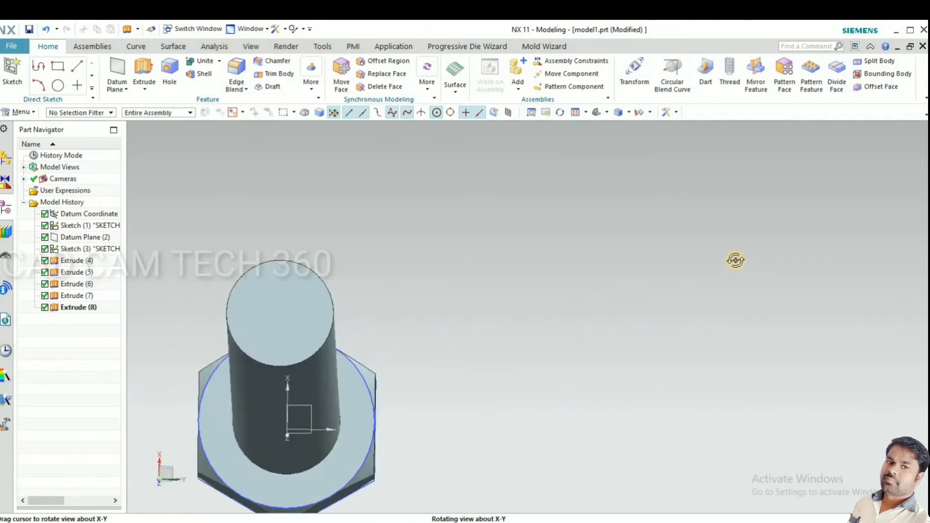
drag(735, 260, 454, 379)
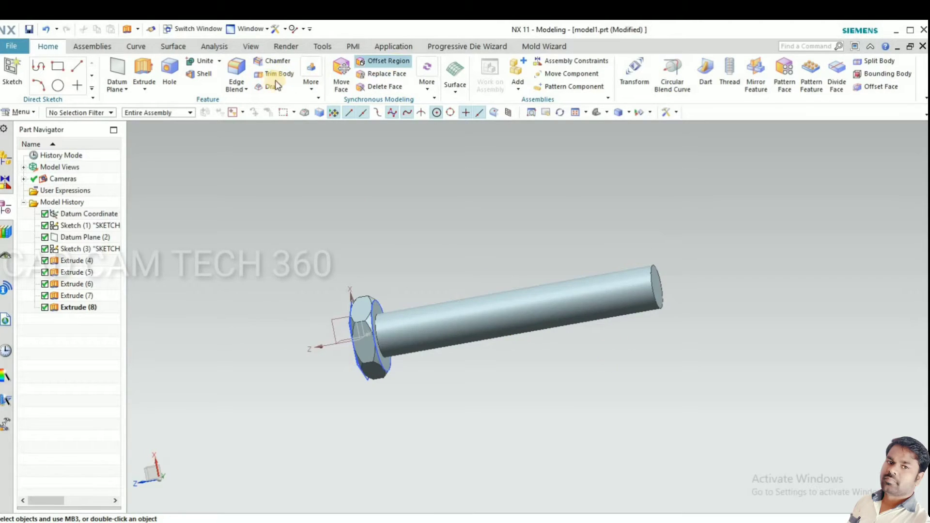
click(276, 60)
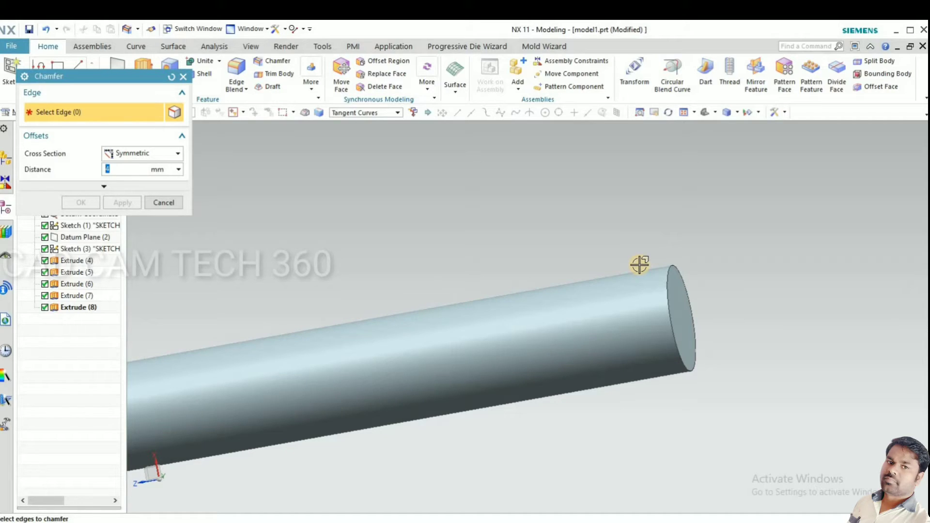
click(668, 279)
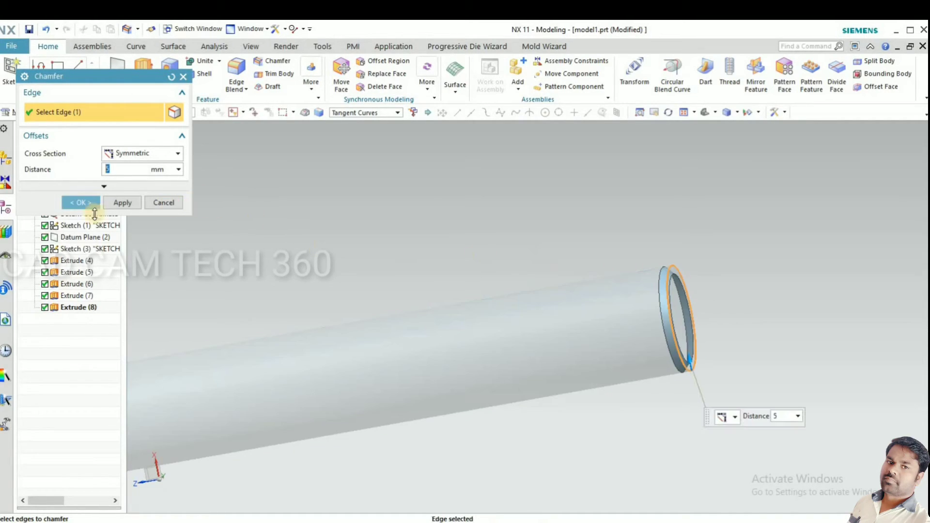
click(80, 202)
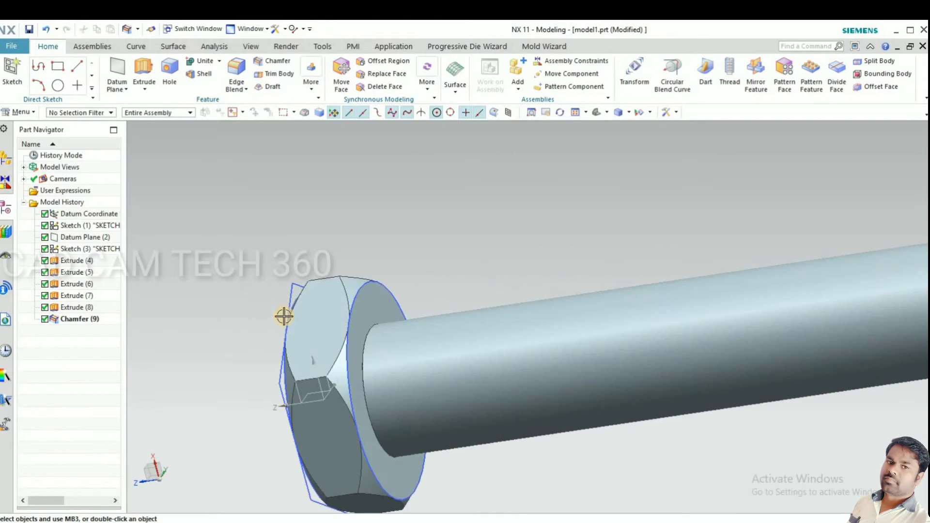
click(314, 330)
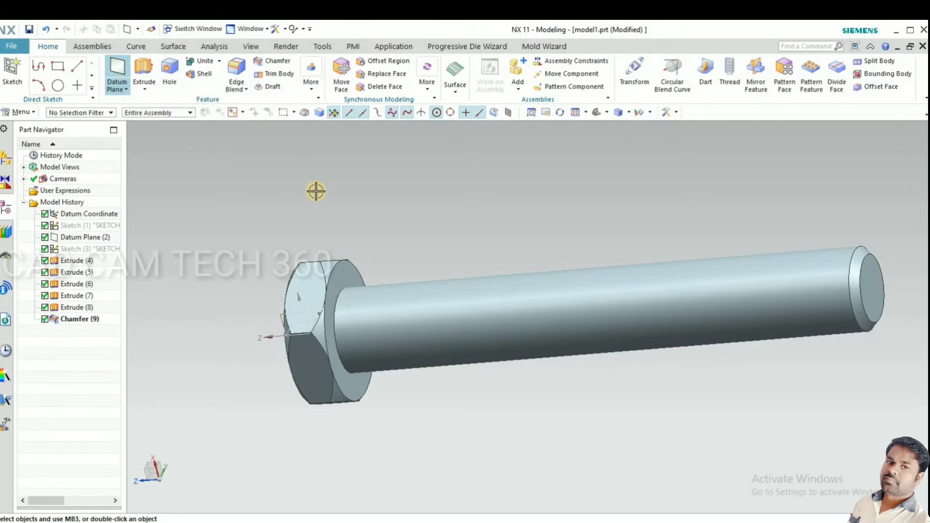
- Place a datum plane 251 mm back from the shank end face and begin Trim Body
click(116, 74)
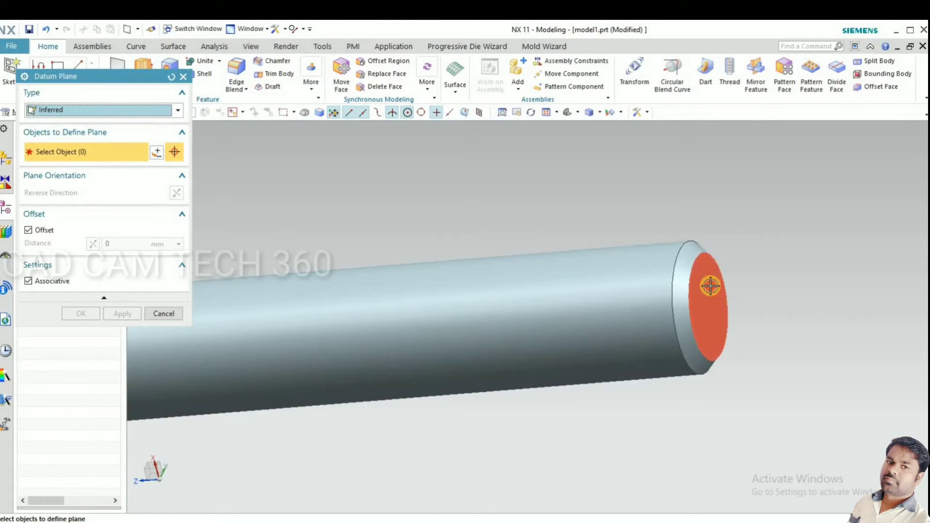
click(709, 285)
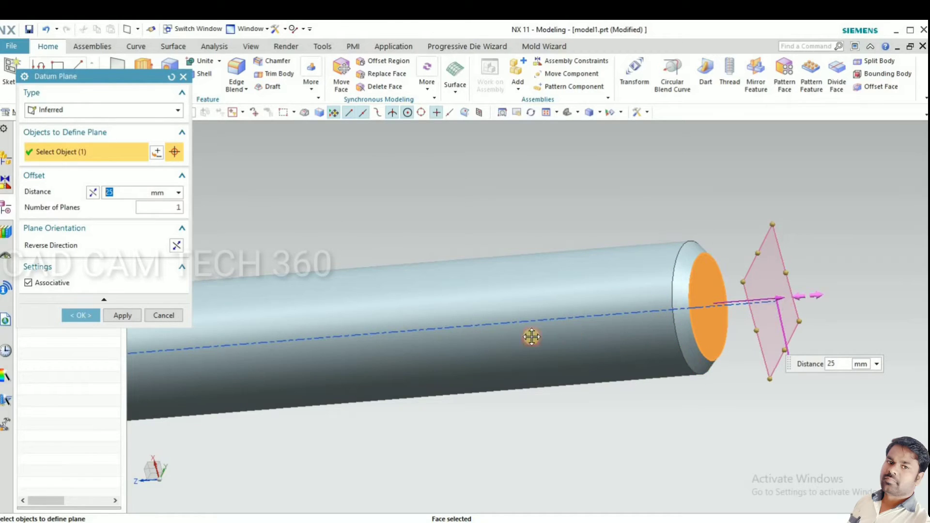
drag(531, 336, 621, 221)
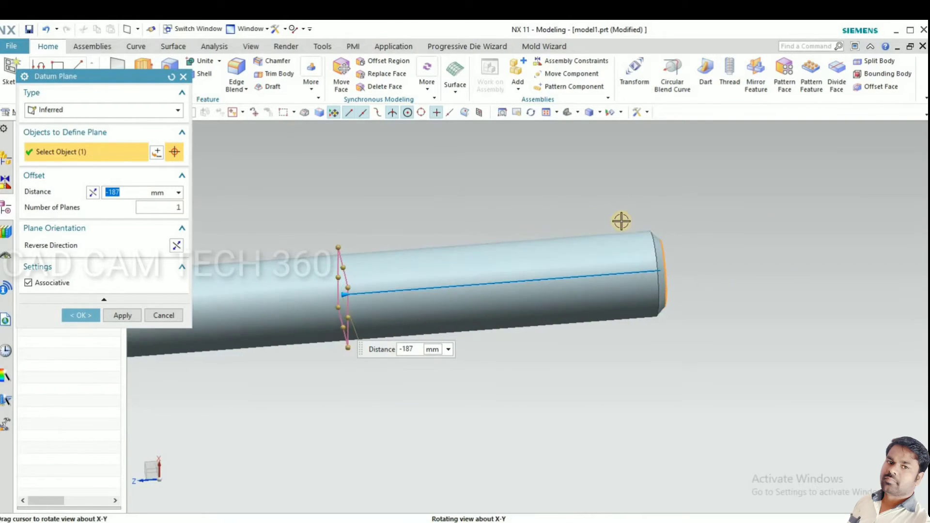
drag(621, 221, 436, 268)
text(-251)
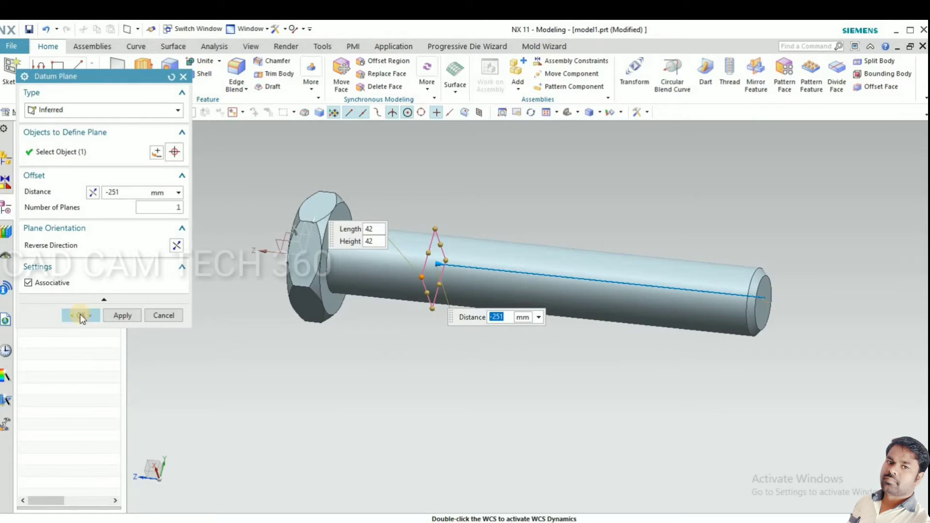
click(80, 315)
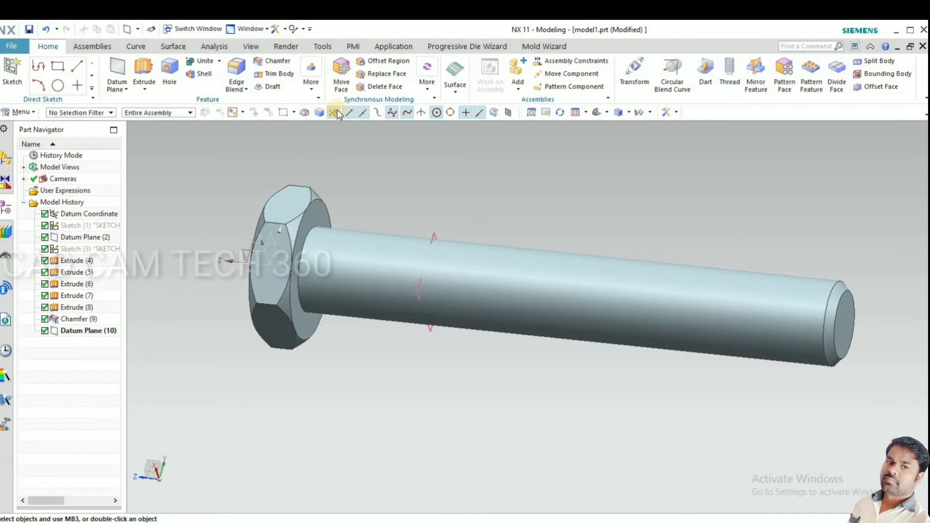
click(273, 74)
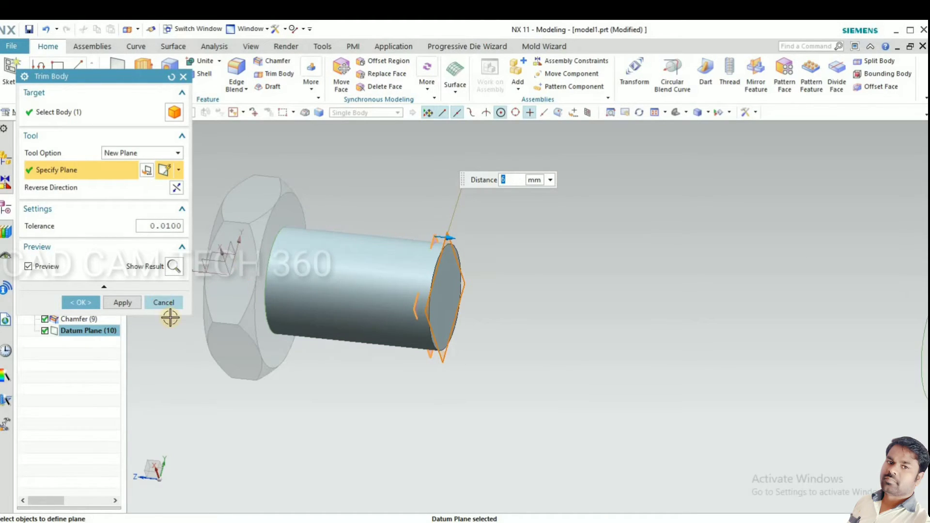
- Abandon Trim Body and split the bolt shank with Split Body using Datum Plane (10) as the tool
click(162, 302)
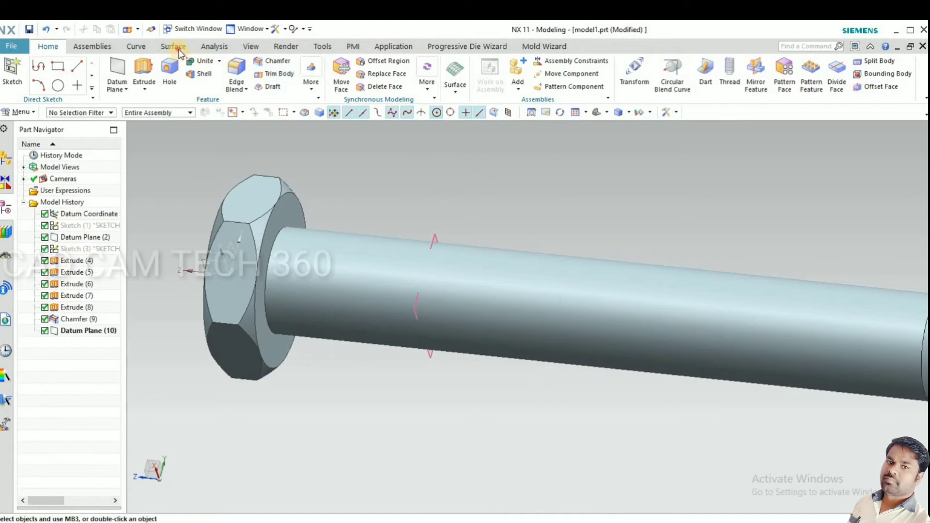
click(173, 46)
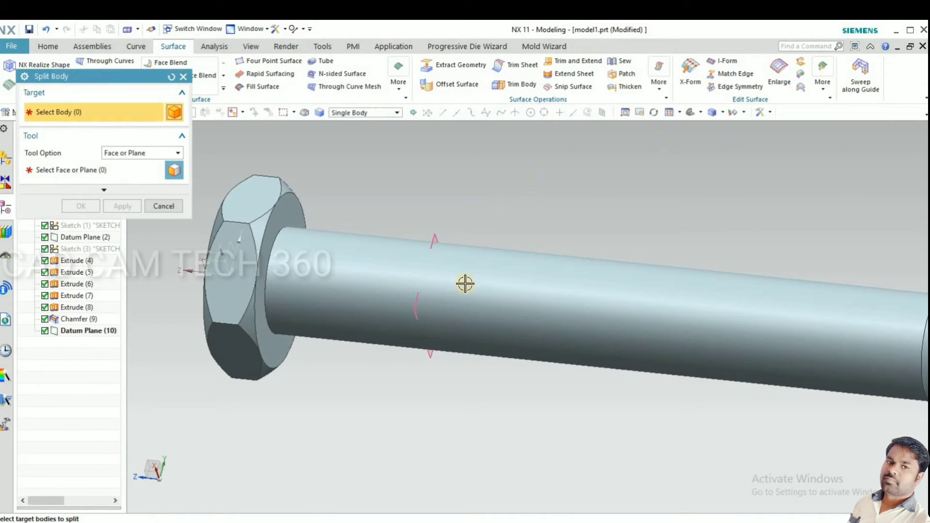
click(465, 284)
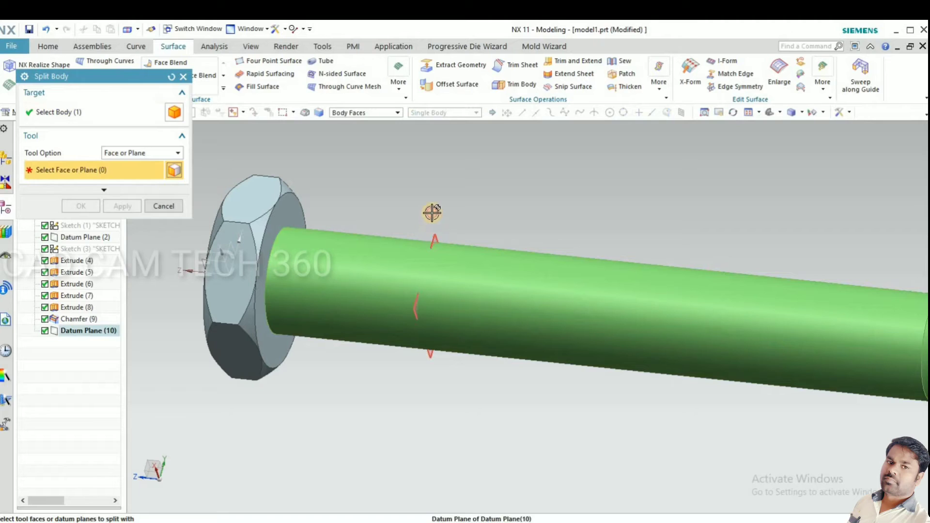
click(163, 206)
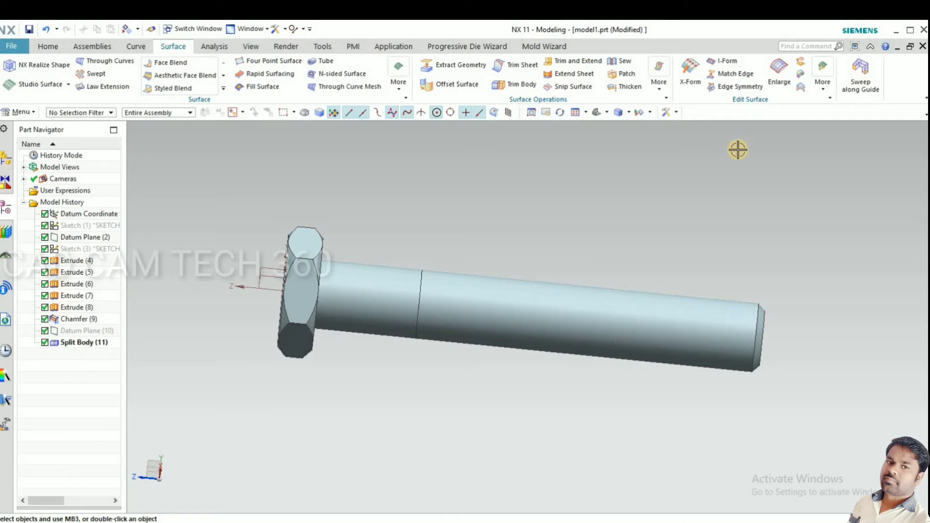
click(49, 46)
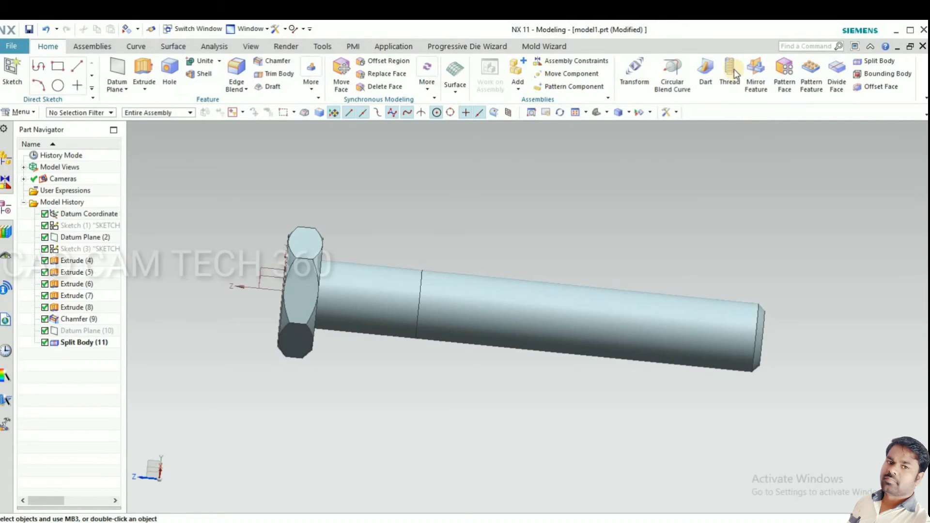
- Add a detailed right-hand thread on the outer shank face, editing minor diameter and pitch (4, 43.51, 5)
click(729, 72)
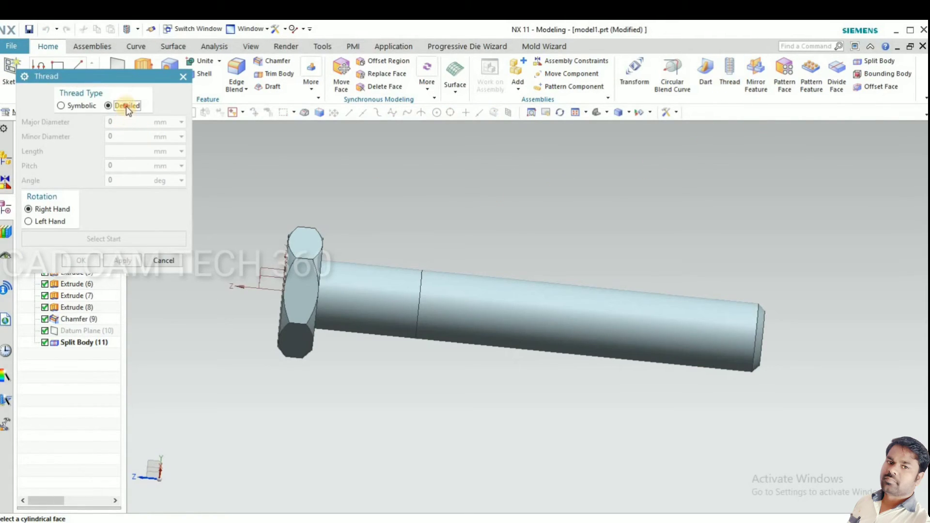
click(107, 105)
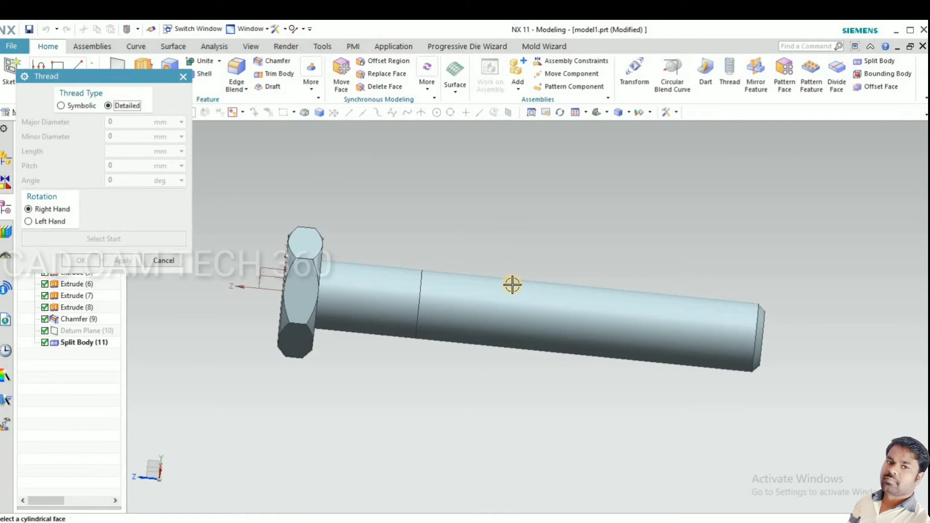
click(512, 285)
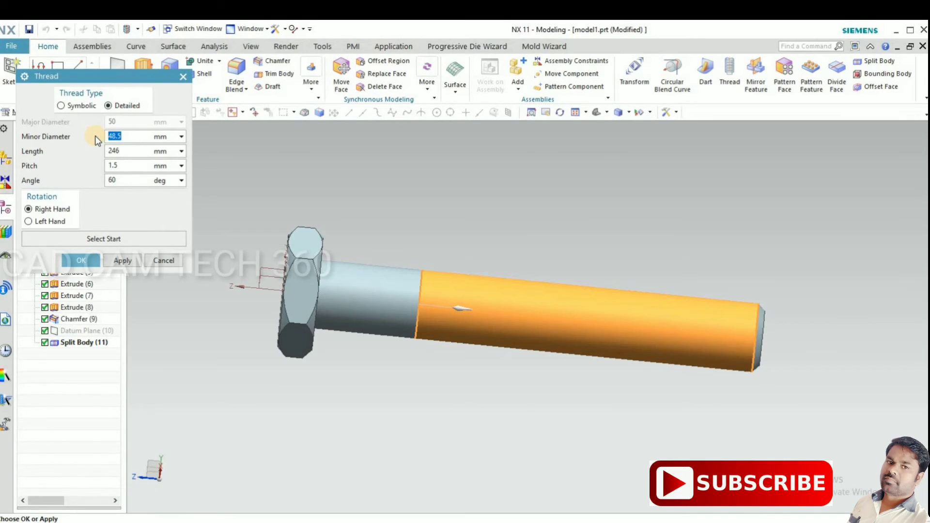
text(4)
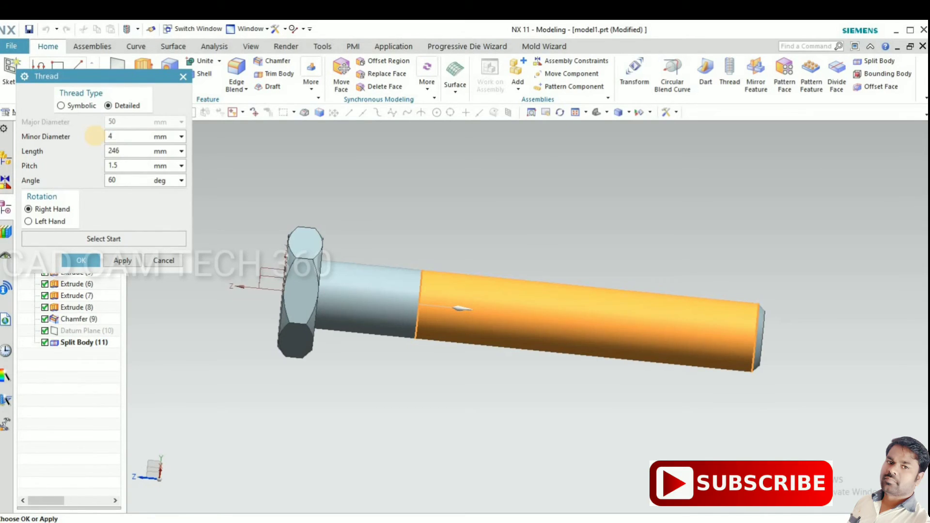
text(43.51)
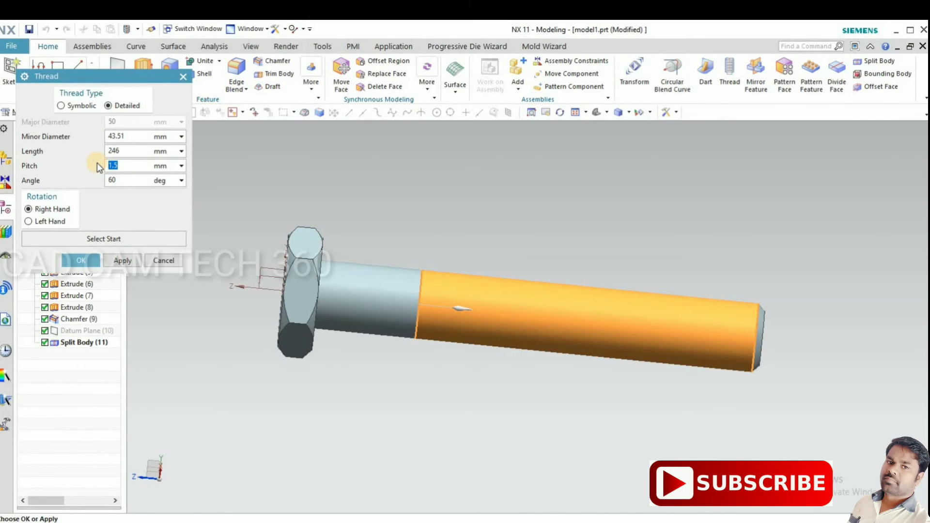
text(5)
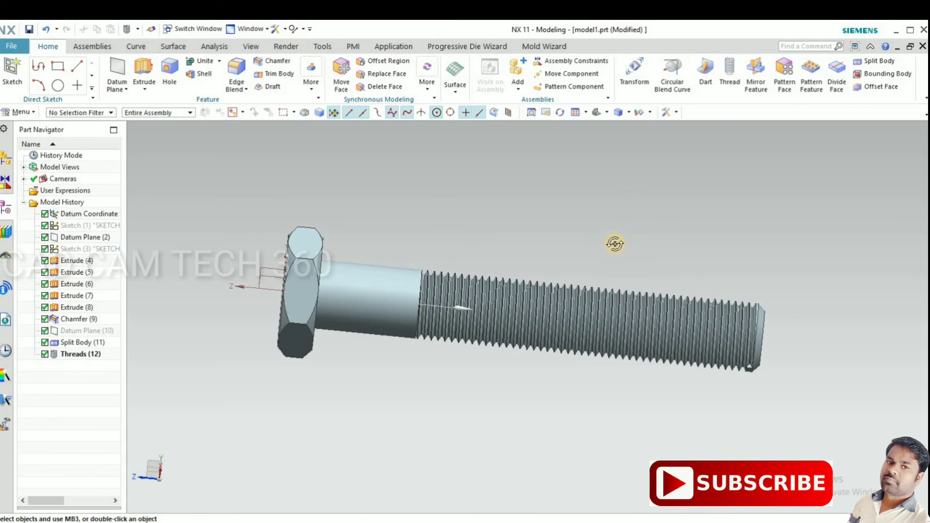
scroll(up, 3)
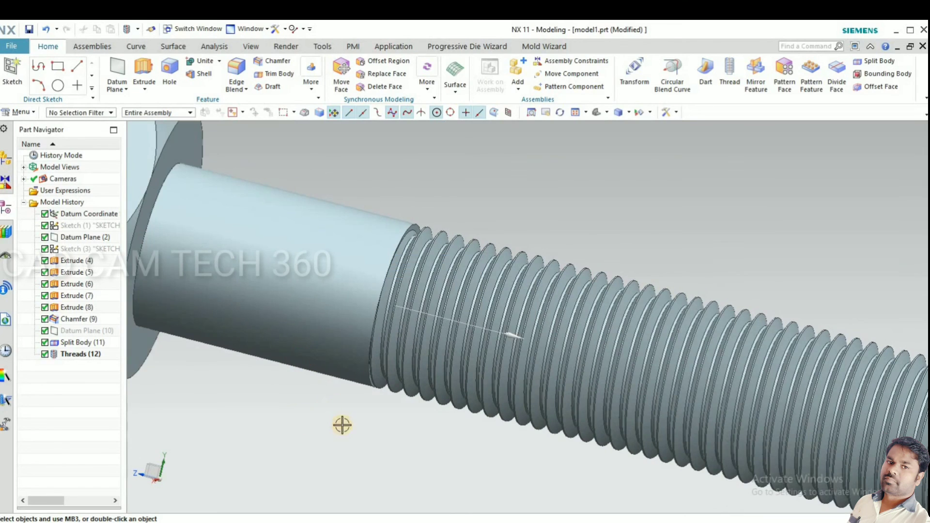
drag(342, 425, 621, 464)
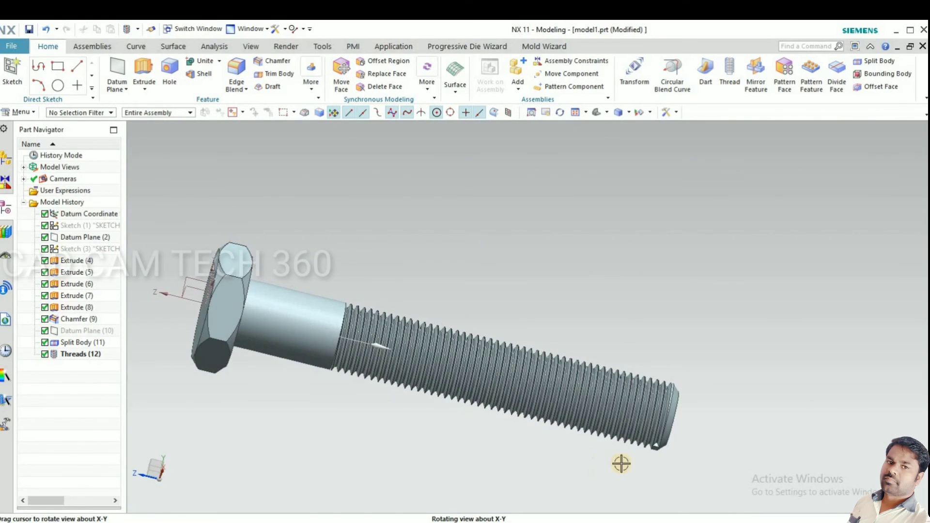
drag(621, 464, 620, 398)
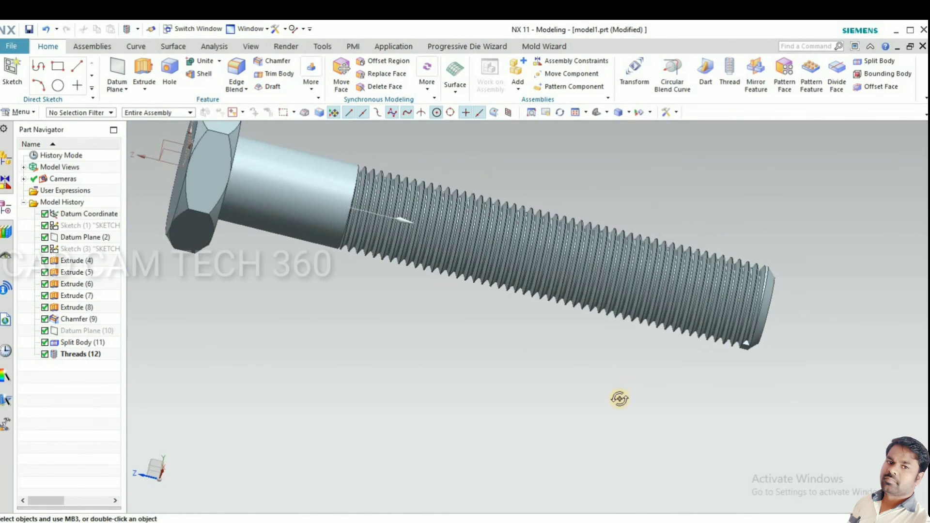